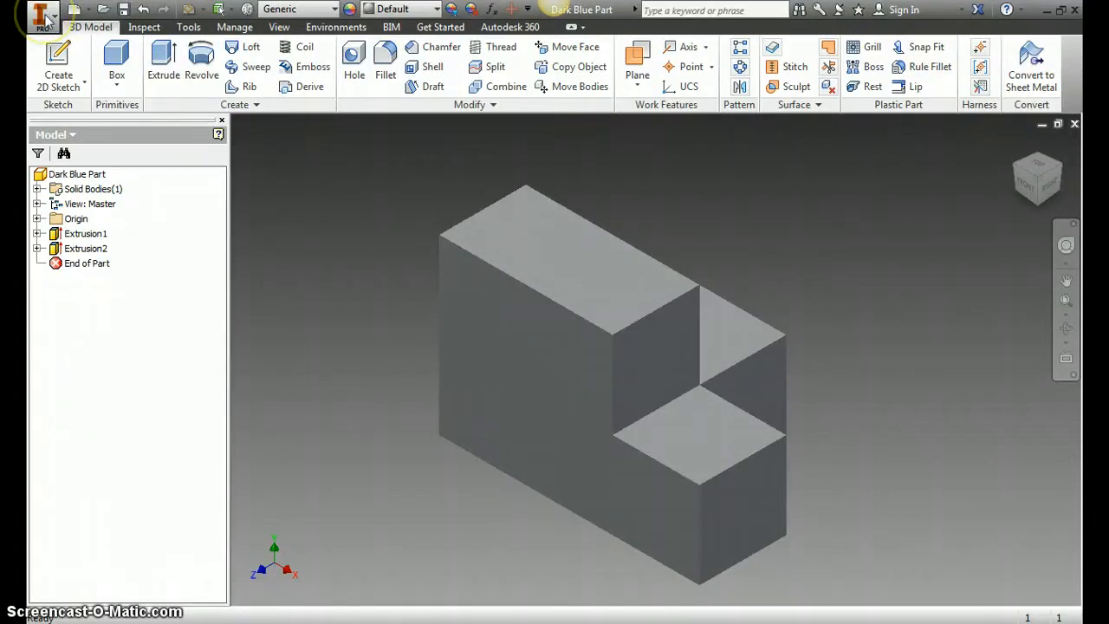
Step: Start exporting the Dark Blue Part model as an image from the application menu's Export > Image
click(42, 15)
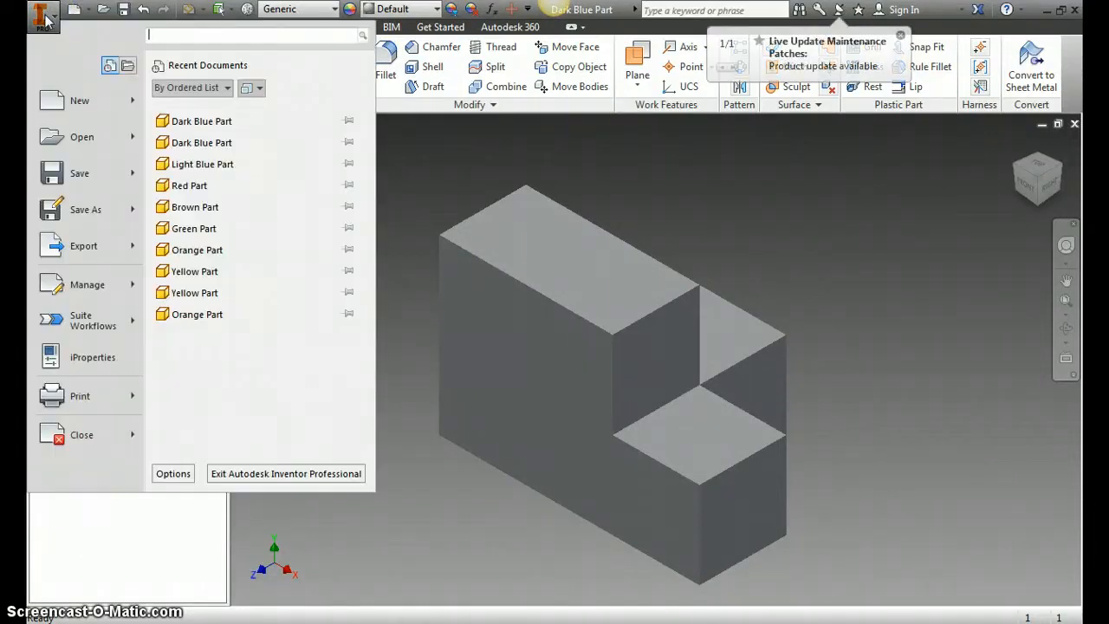
click(84, 245)
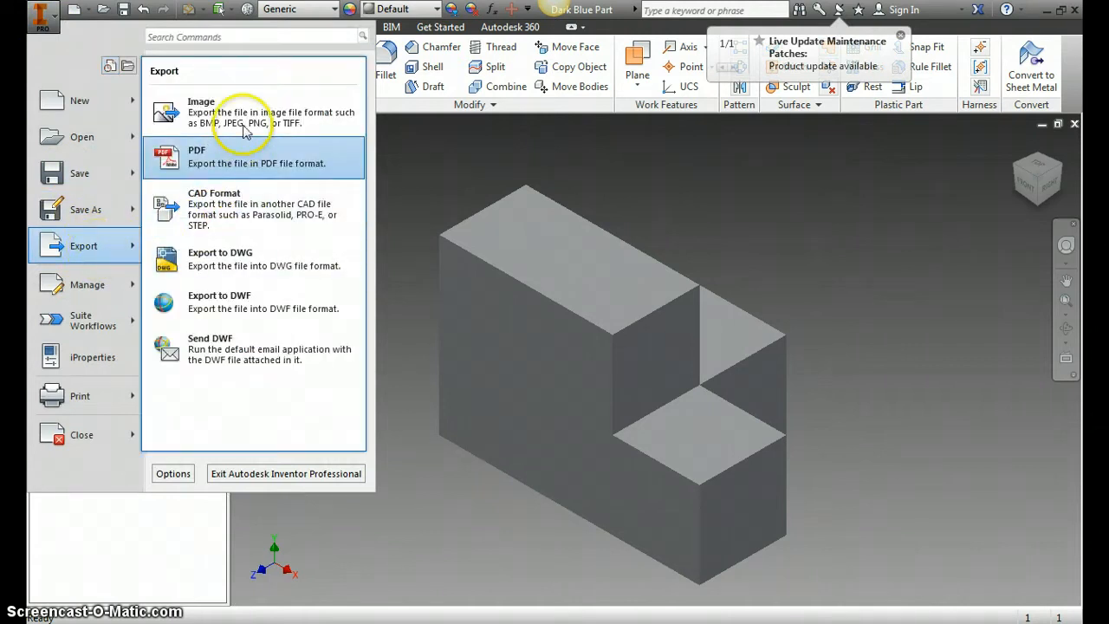
click(201, 112)
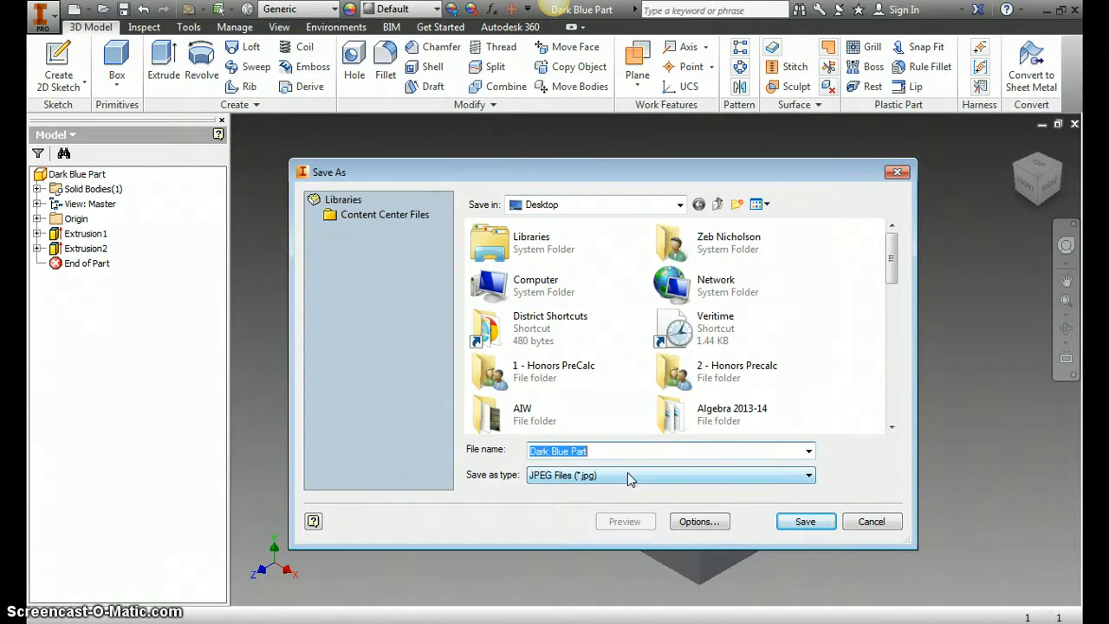
Step: Set the export file type to JPEG Files (*.jpg)
click(806, 474)
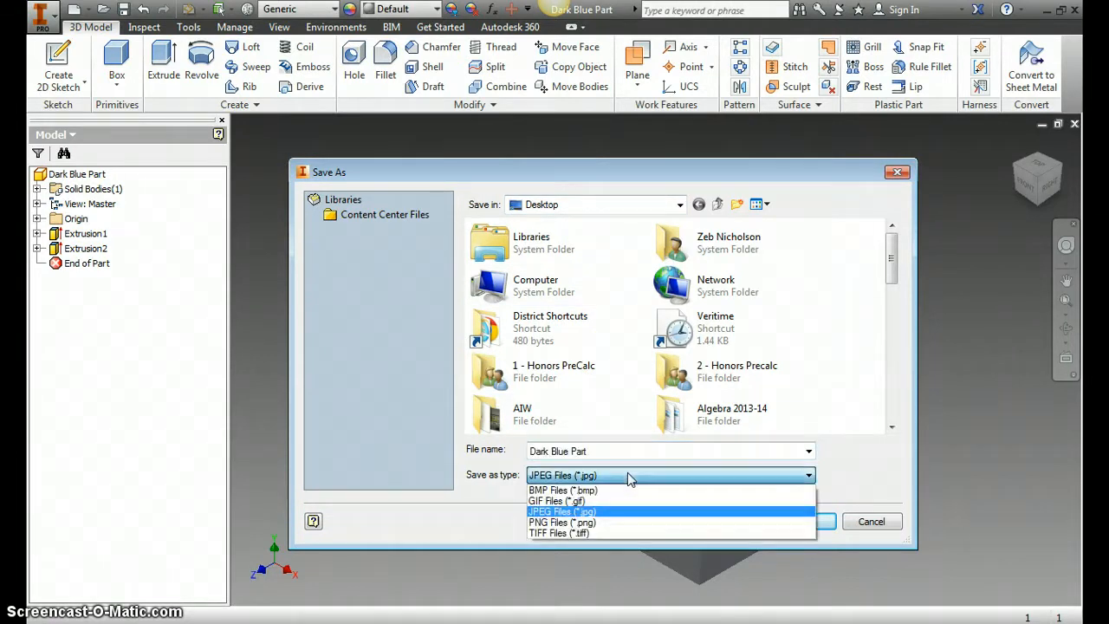
click(562, 511)
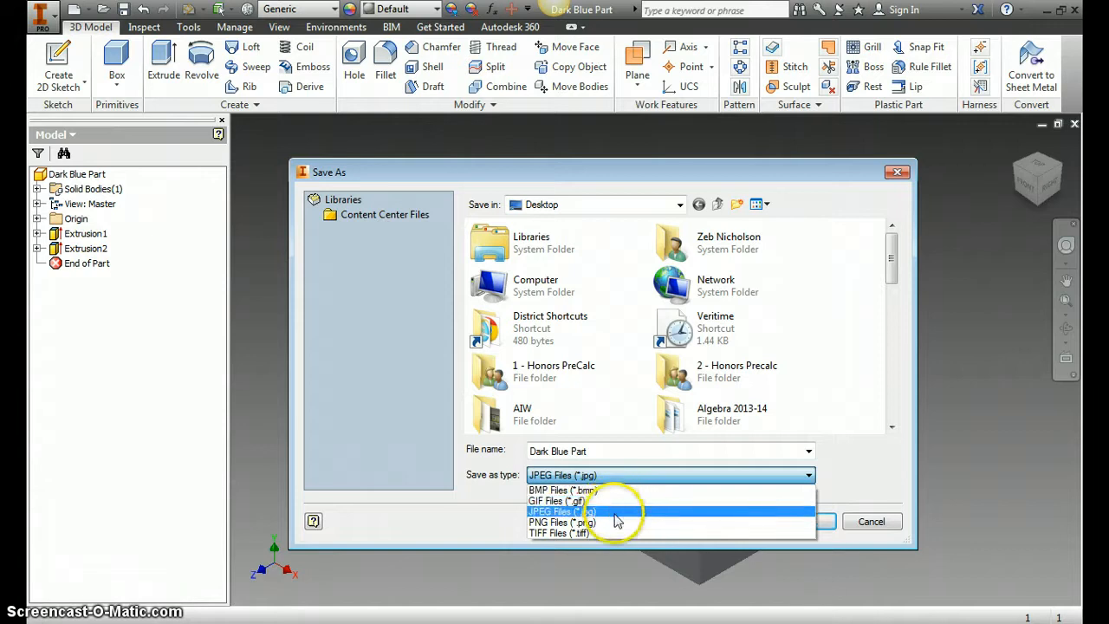
click(561, 510)
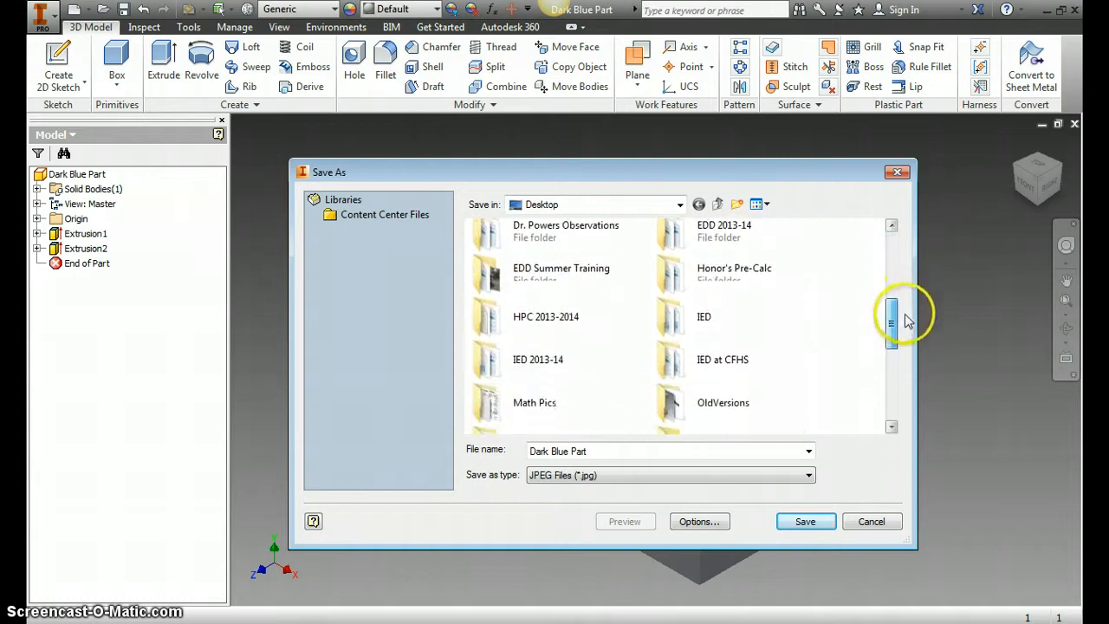
Step: Save the JPEG into IED 2013-14 > Screenshots, then minimize the Inventor window
double_click(537, 359)
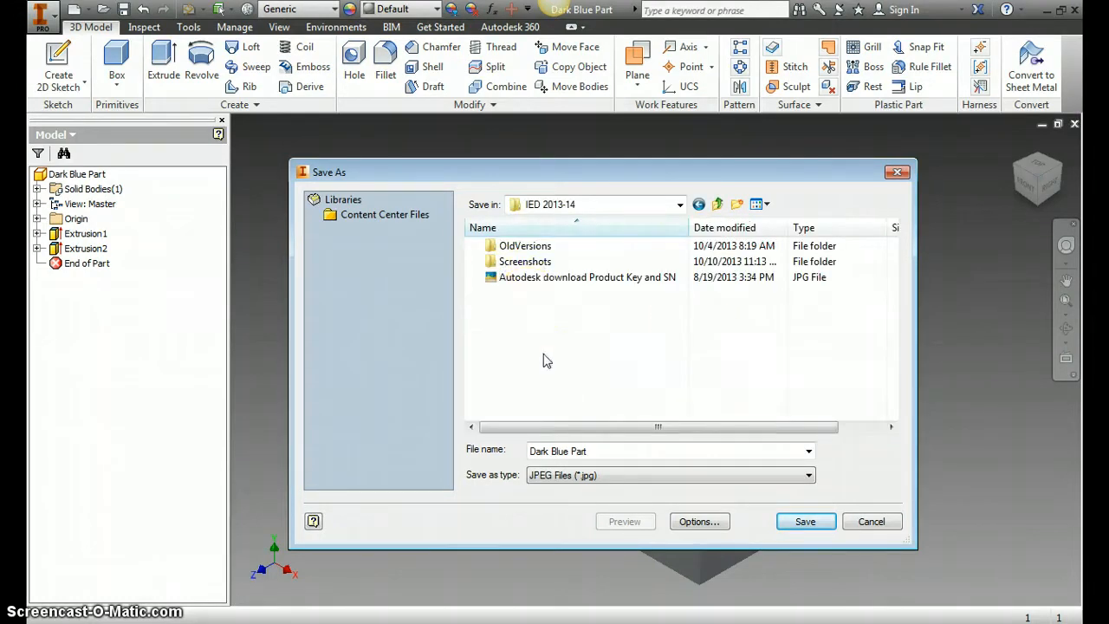
double_click(525, 261)
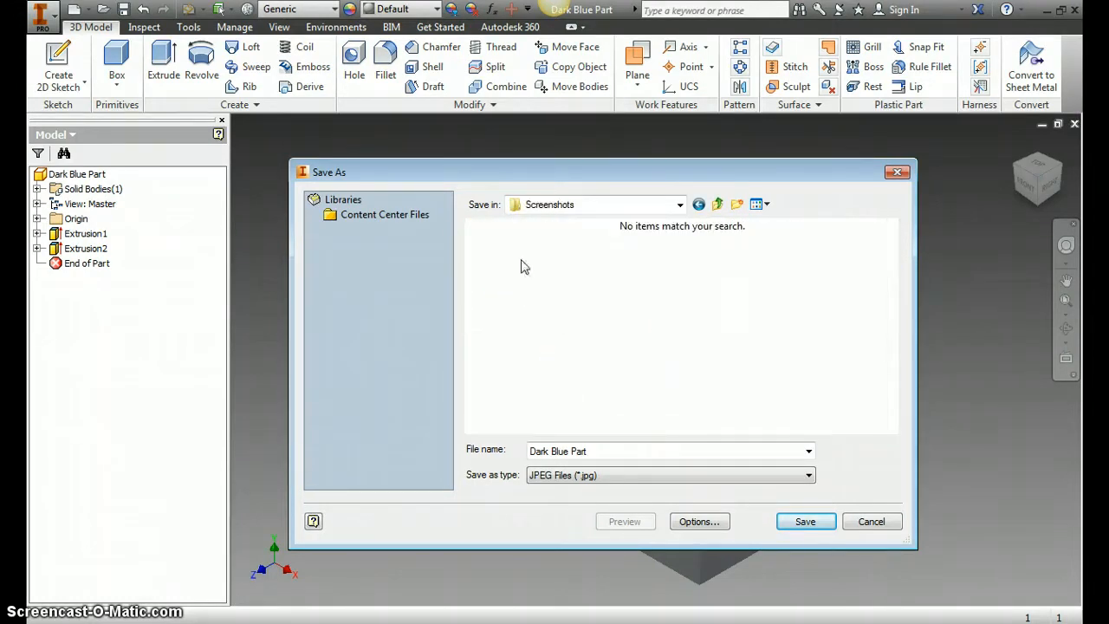
click(805, 520)
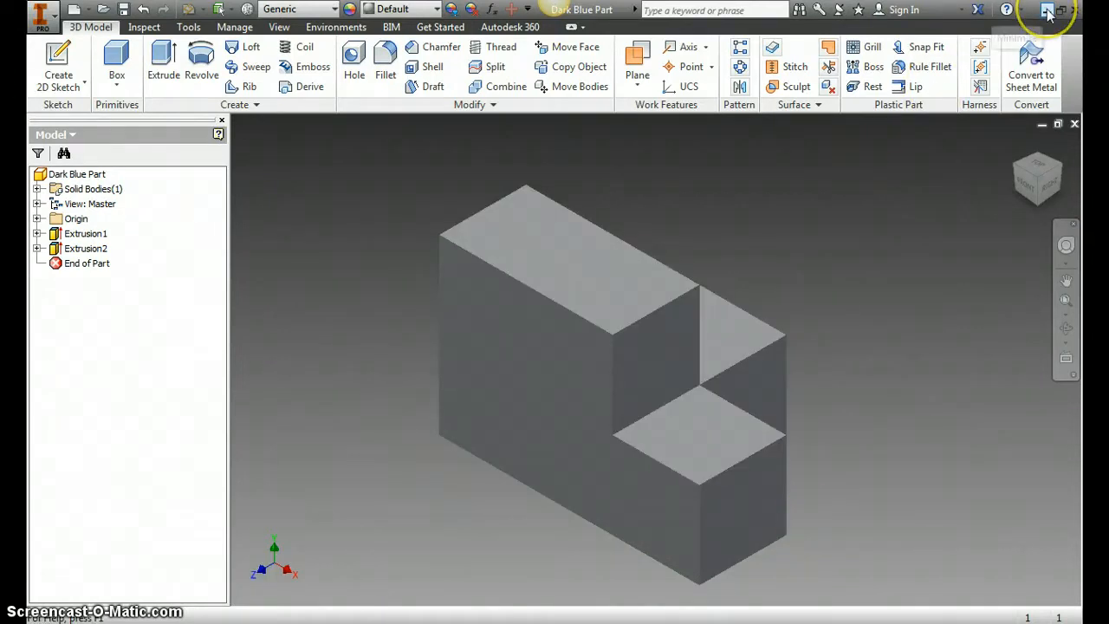
click(1048, 9)
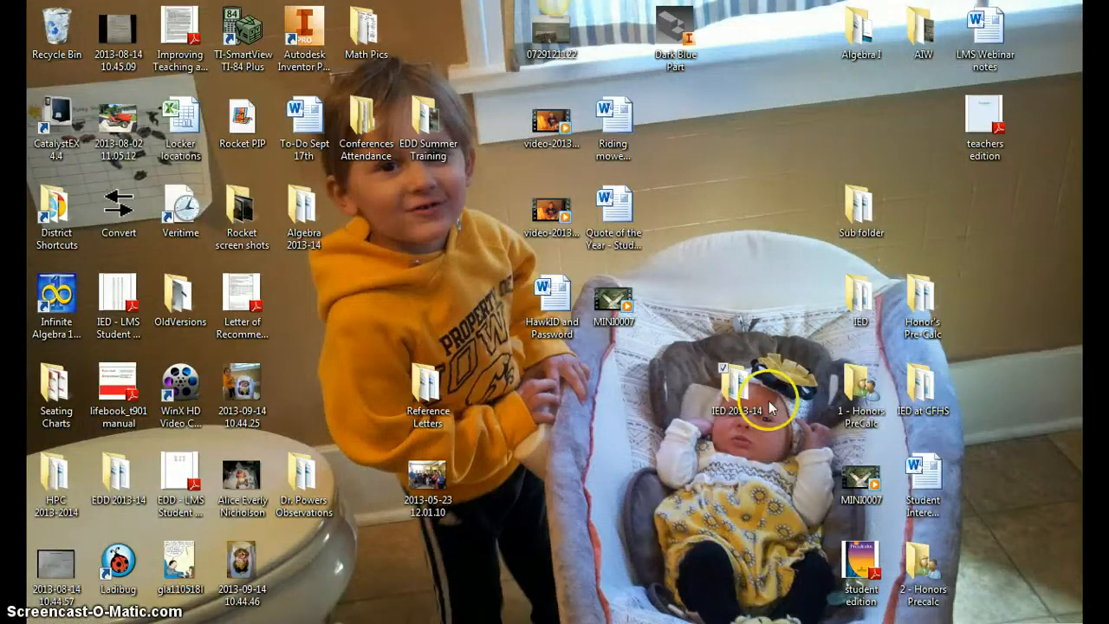
Step: Browse from the desktop to IED 2013-14 > Screenshots and open the Dark Blue Part image
double_click(723, 410)
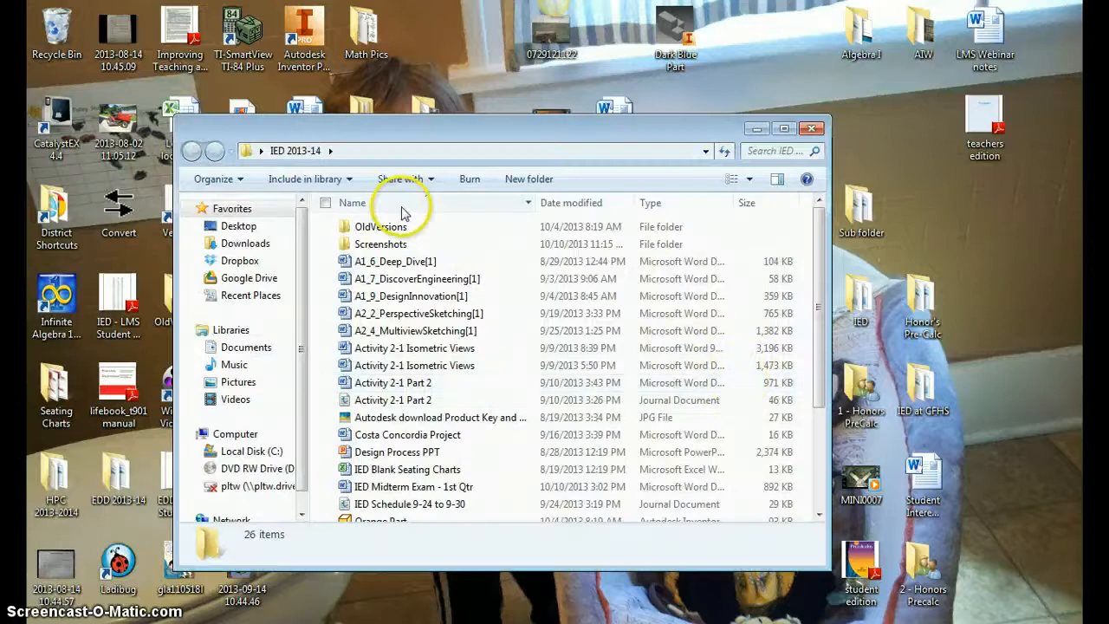
double_click(381, 243)
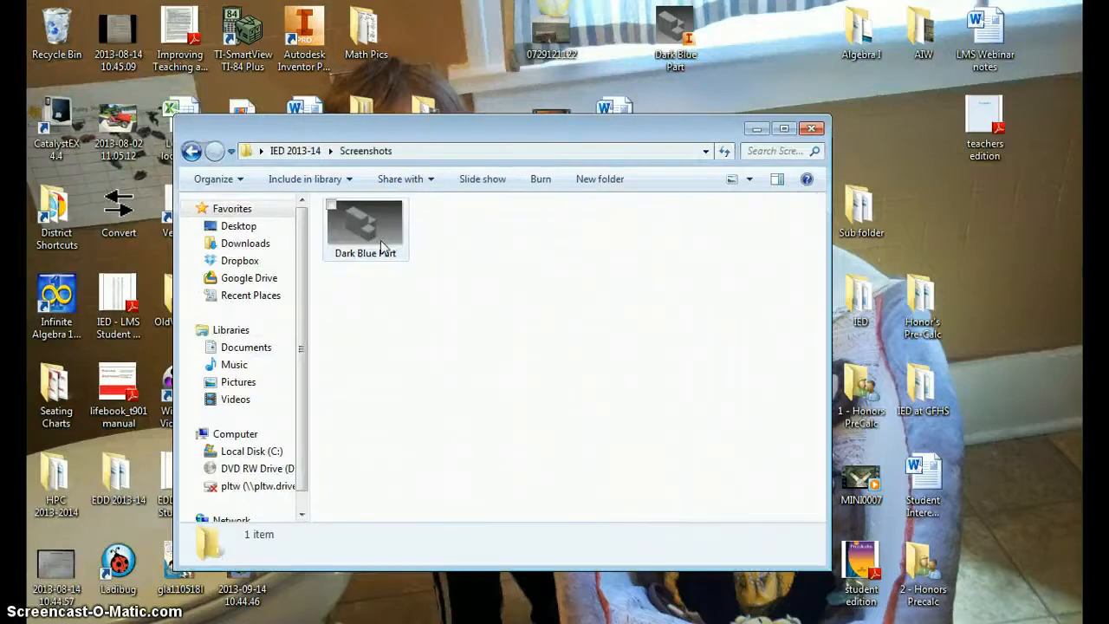
double_click(365, 224)
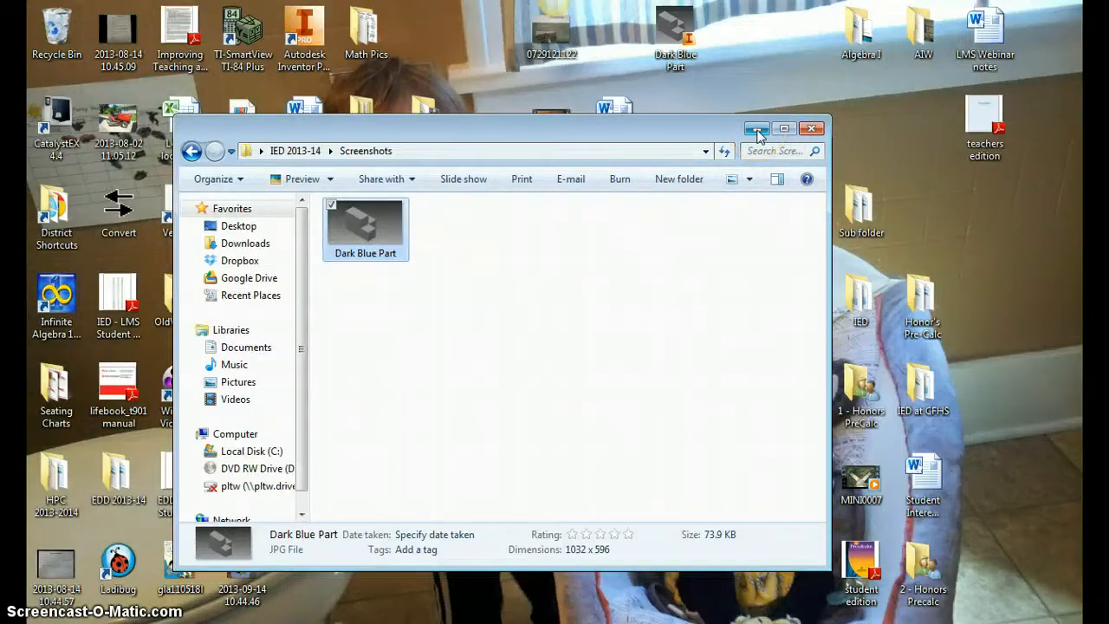
mouse_move(757, 129)
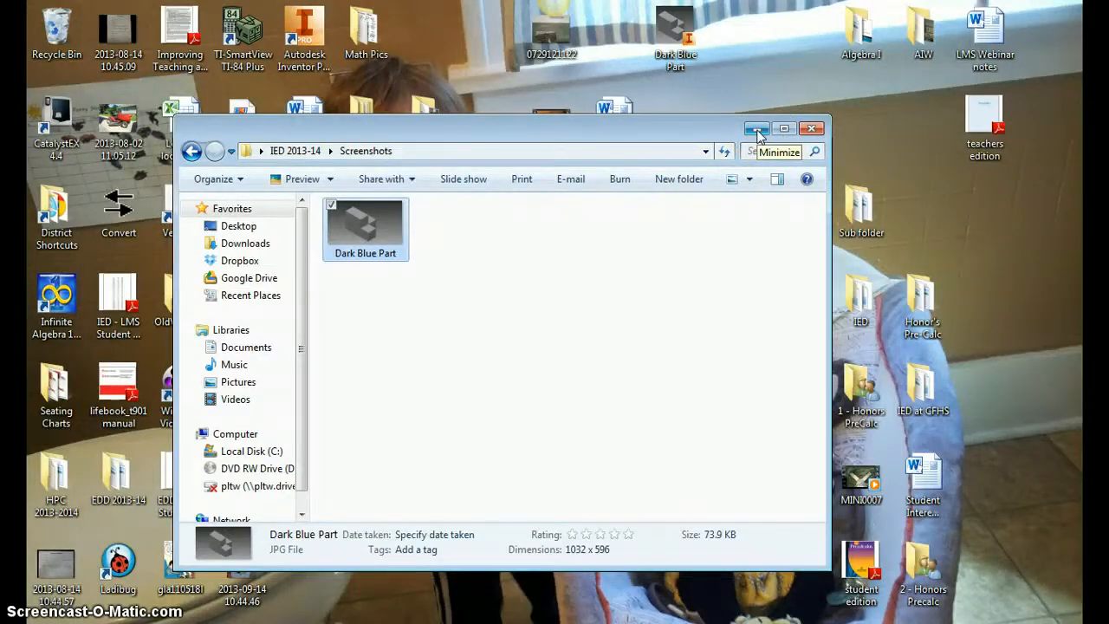